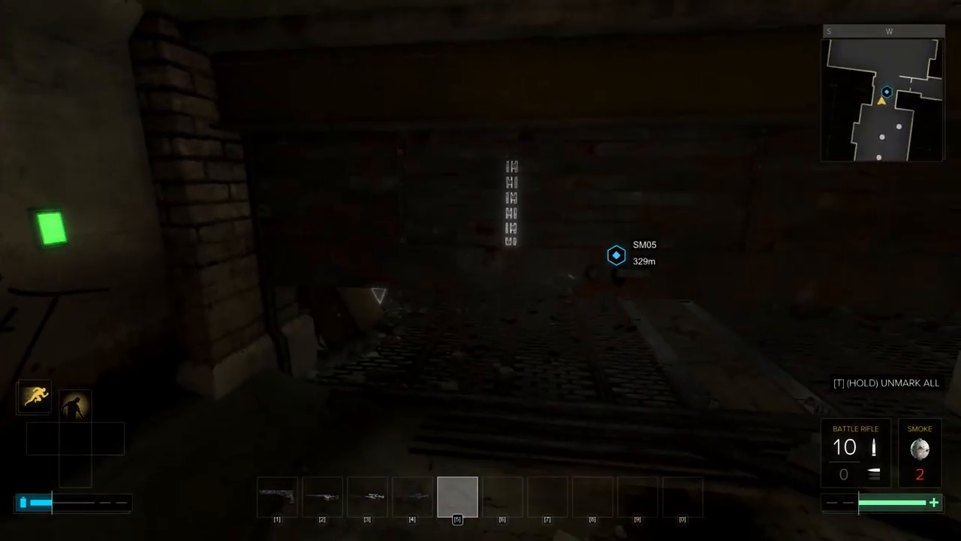
pyautogui.moveTo(481, 270)
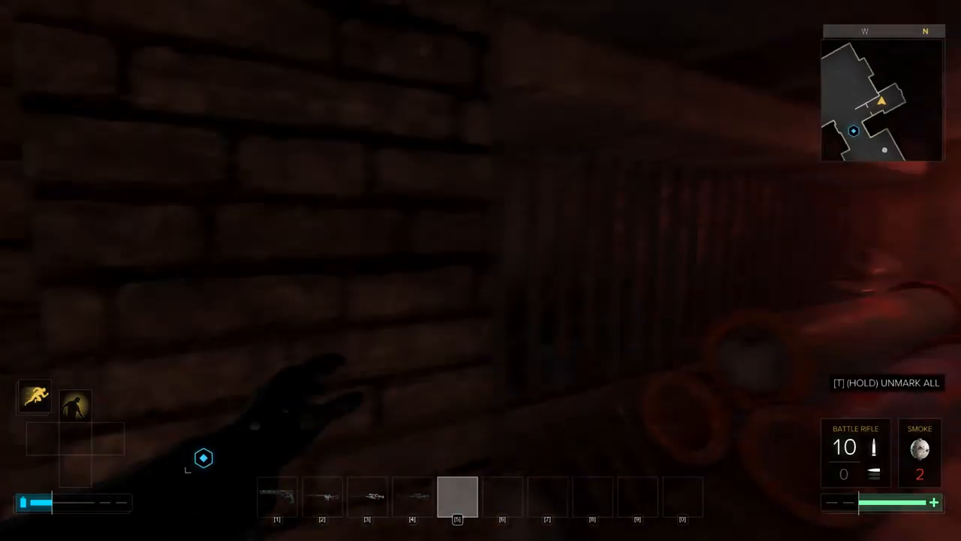
pyautogui.moveTo(481, 270)
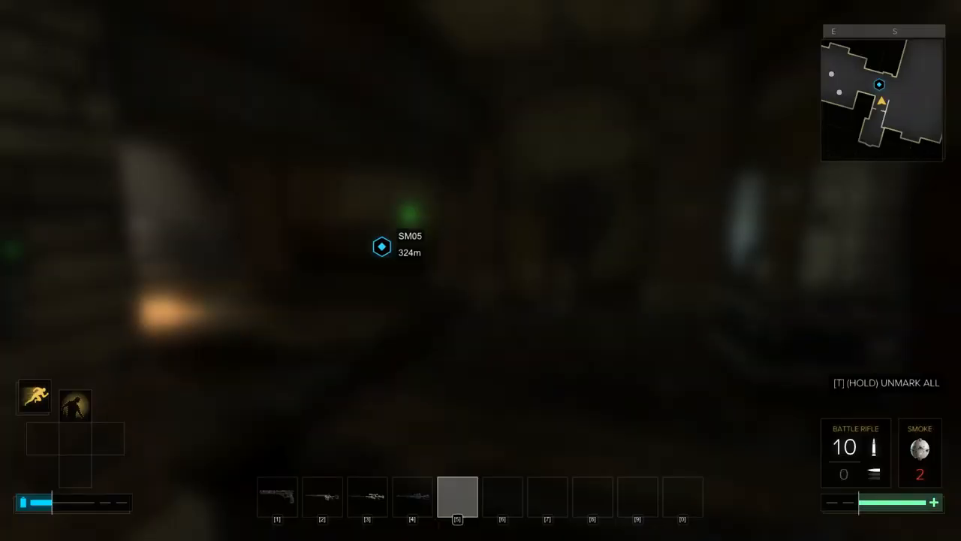
pyautogui.moveTo(481, 270)
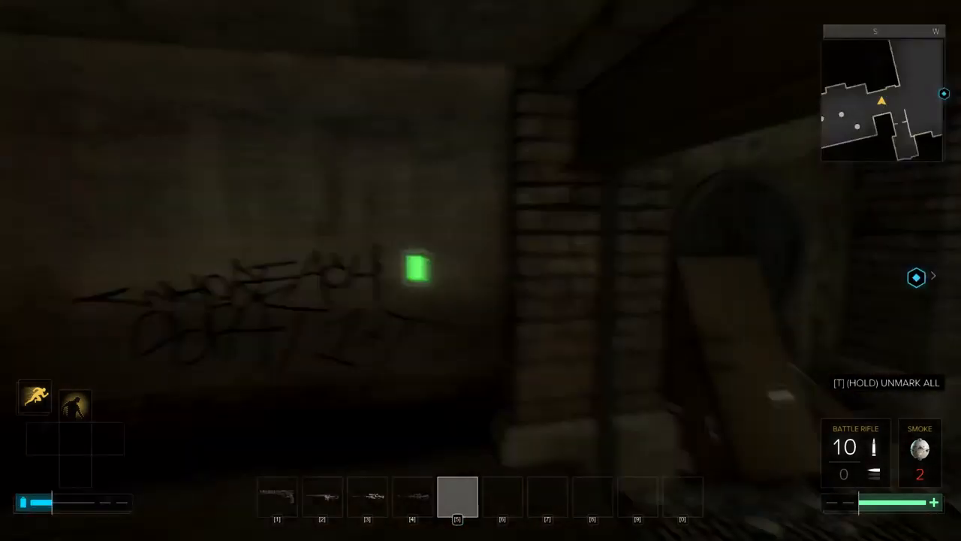
pyautogui.moveTo(480, 271)
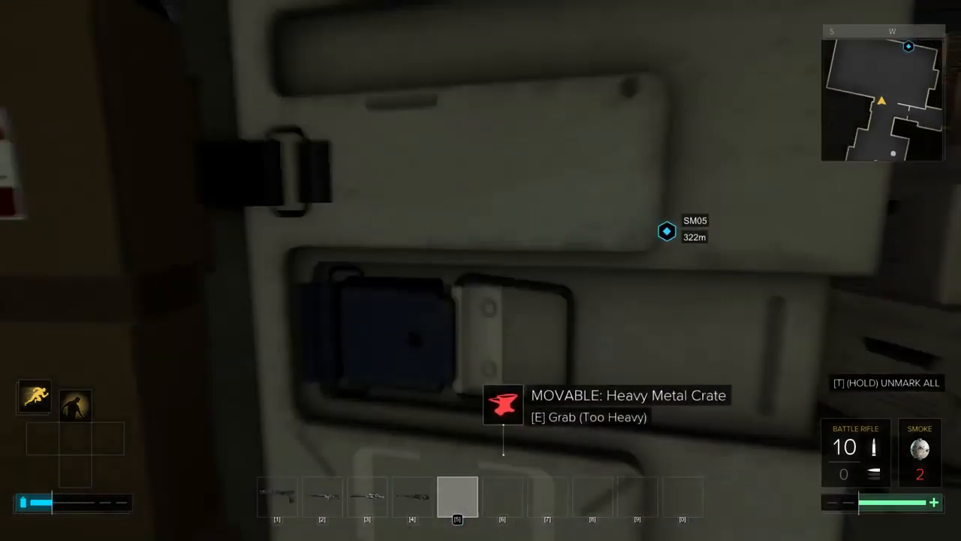
pyautogui.moveTo(480, 270)
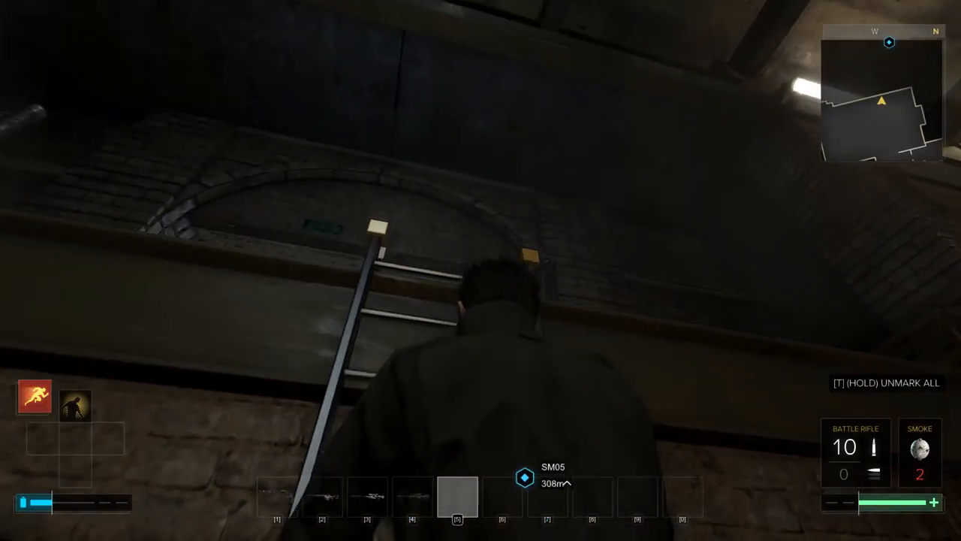
pyautogui.moveTo(480, 270)
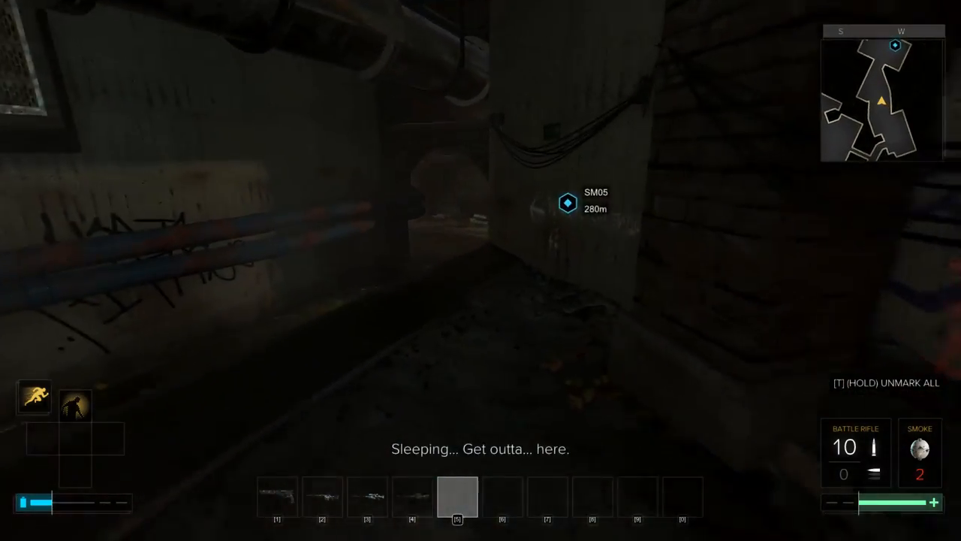
pyautogui.moveTo(480, 271)
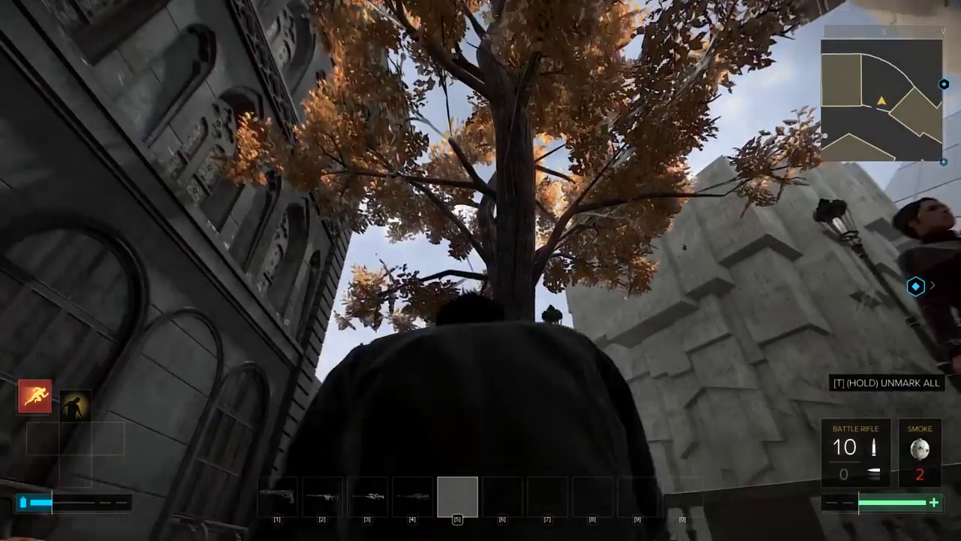
pyautogui.moveTo(481, 271)
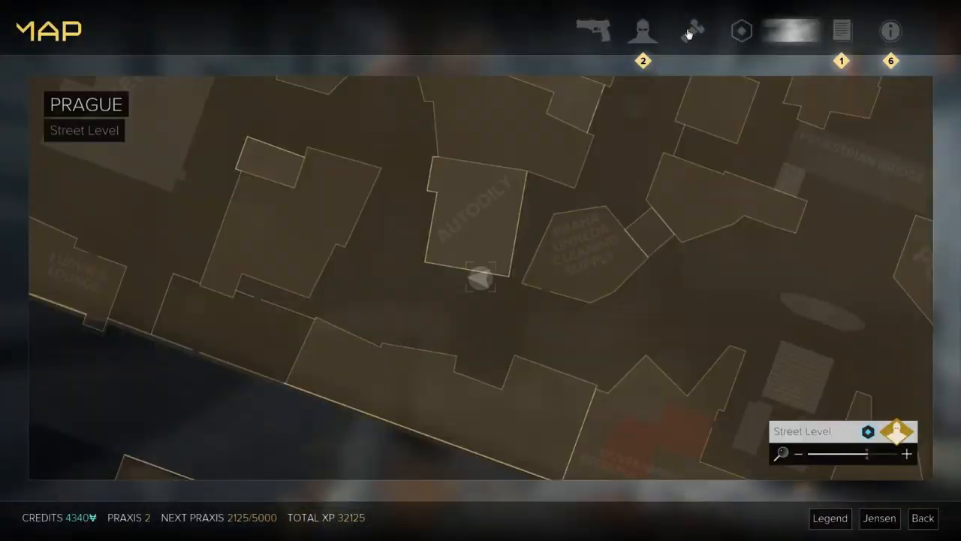
# Review the Sentinel RX Health System, Cybernetic Arm Prosthesis and Sarif Series 8 Energy Converter augmentations.
pyautogui.click(643, 30)
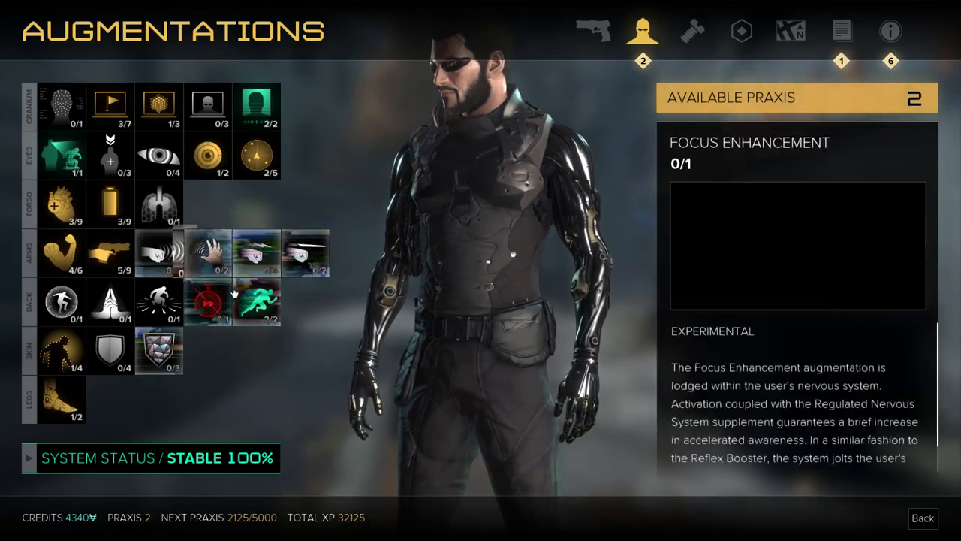
pyautogui.click(60, 205)
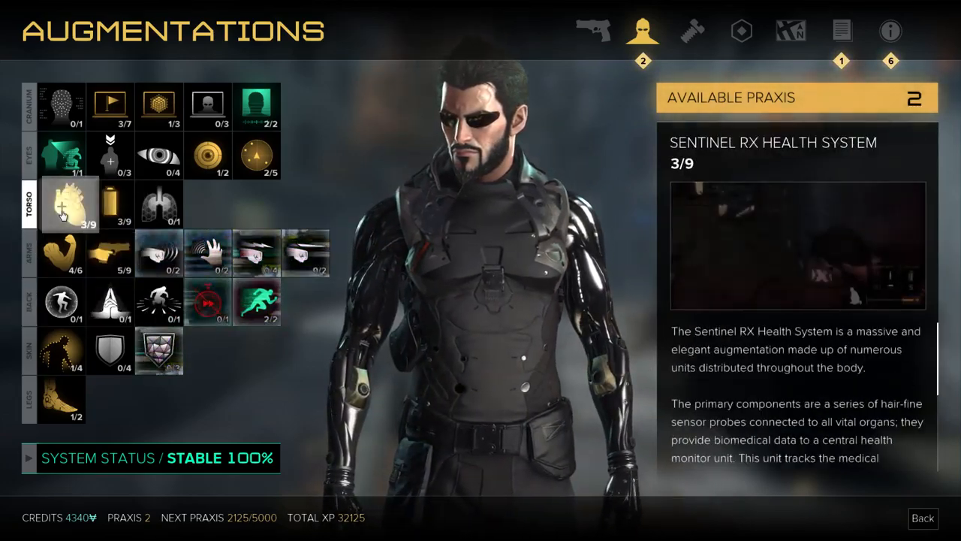
pyautogui.click(59, 252)
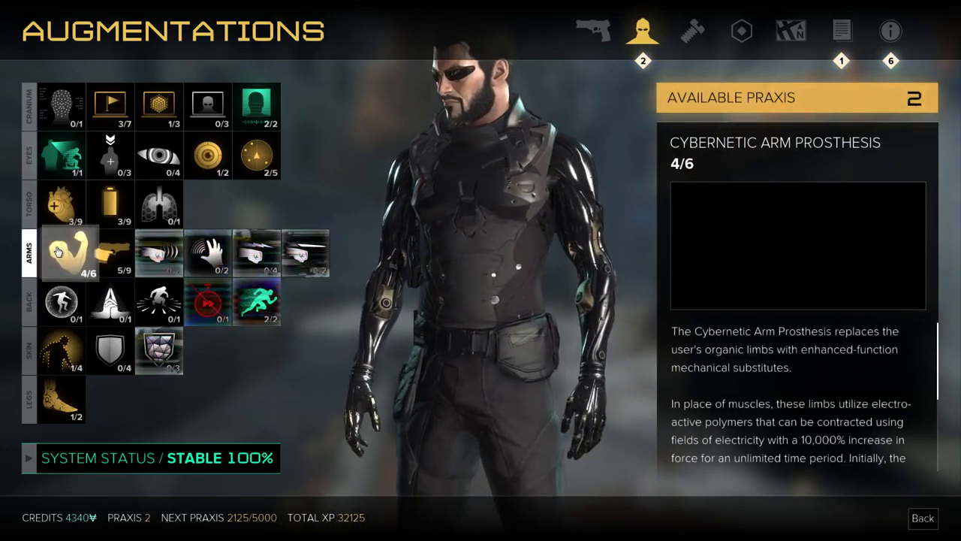
pyautogui.click(111, 203)
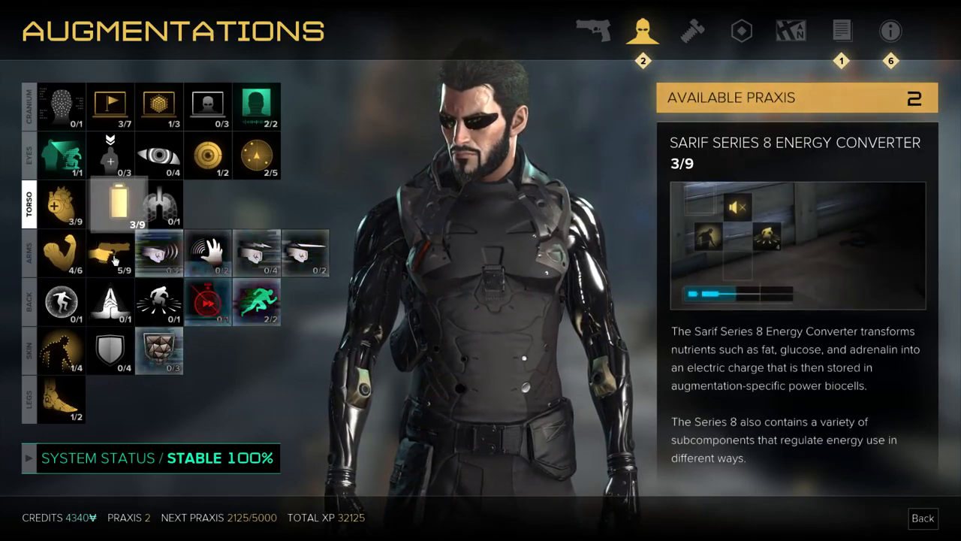
# Bring up the Improved Cloaking Energy Use upgrade in the Glass-Shield Cloaking tree.
pyautogui.click(59, 351)
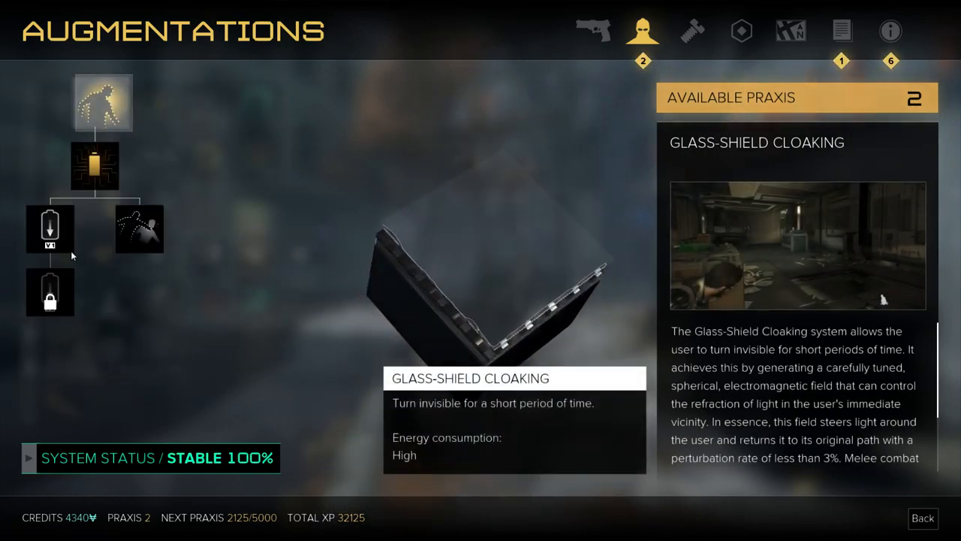
pyautogui.click(49, 229)
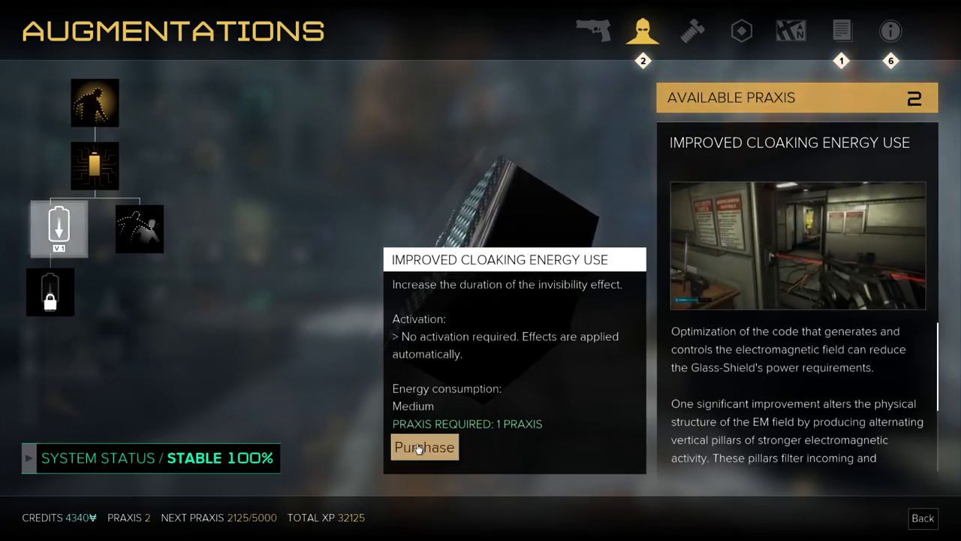
pyautogui.click(424, 448)
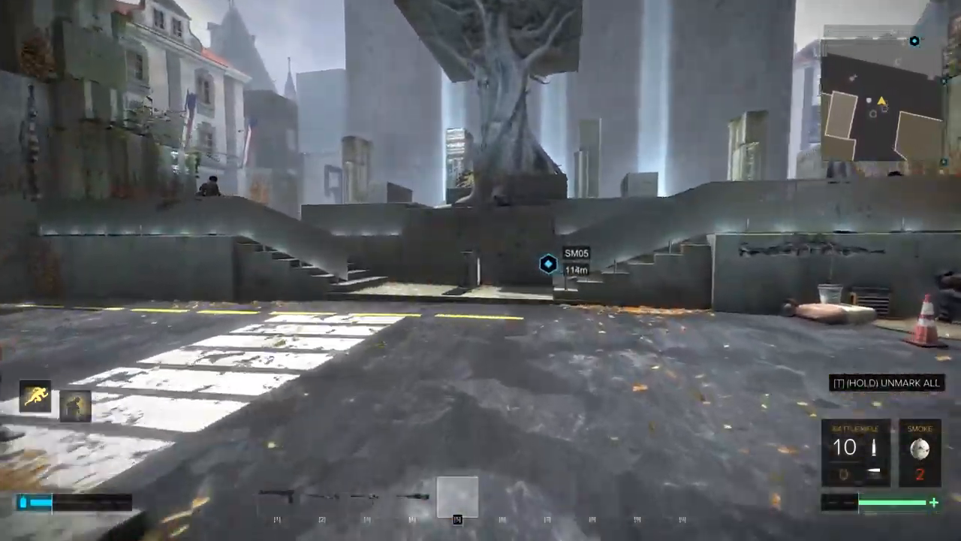
pyautogui.moveTo(481, 270)
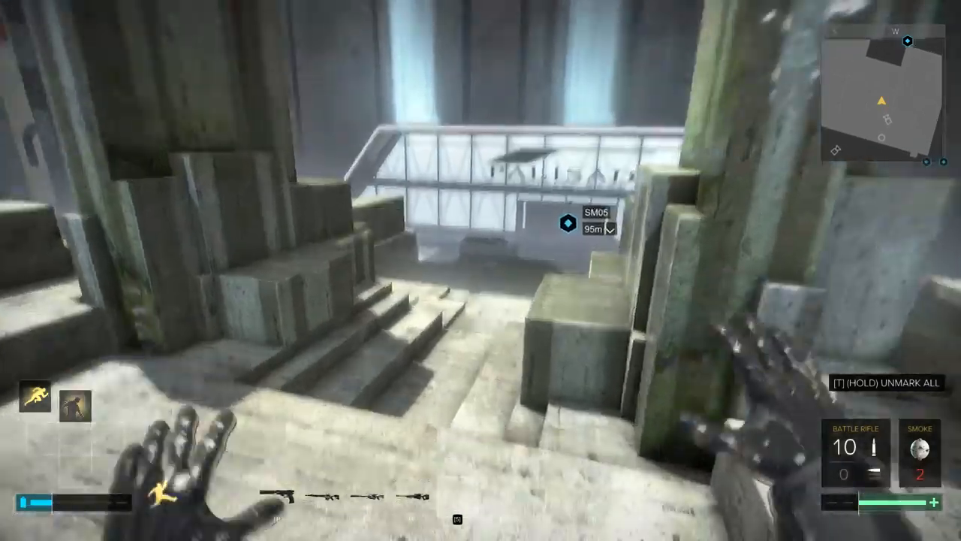
pyautogui.moveTo(481, 271)
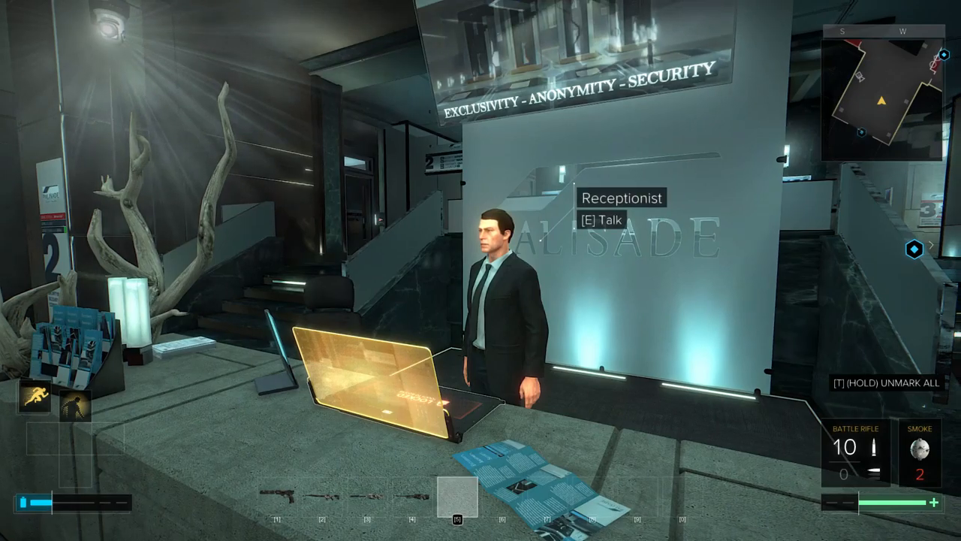
pyautogui.moveTo(481, 270)
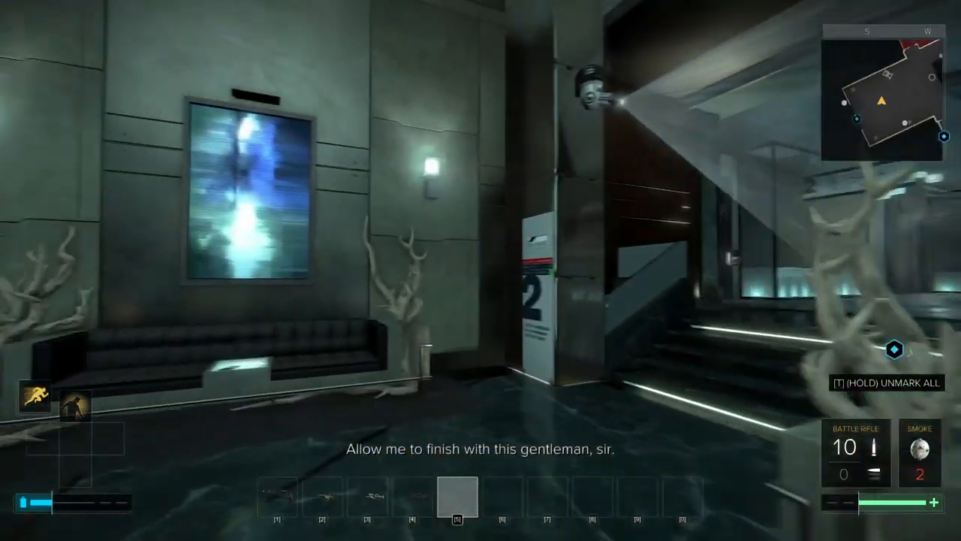
pyautogui.moveTo(481, 270)
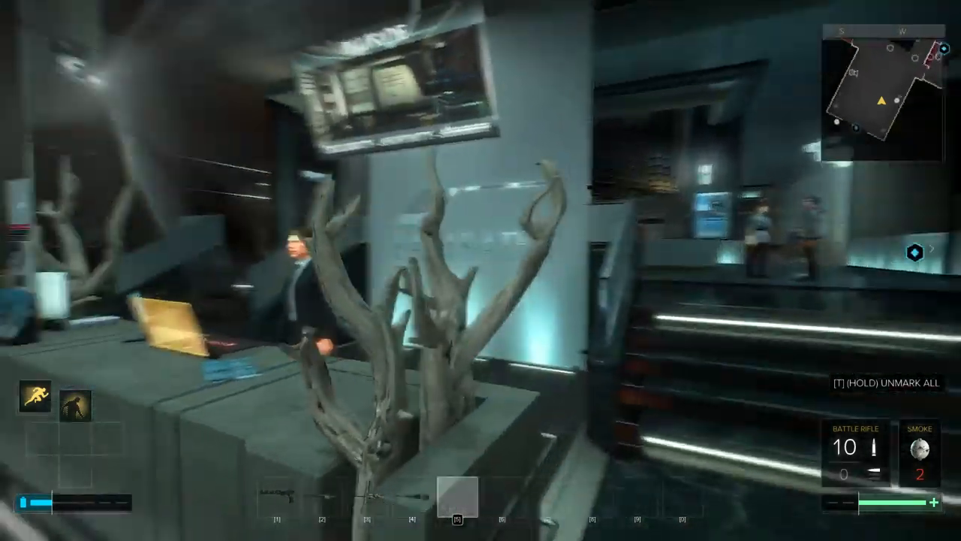
pyautogui.moveTo(480, 270)
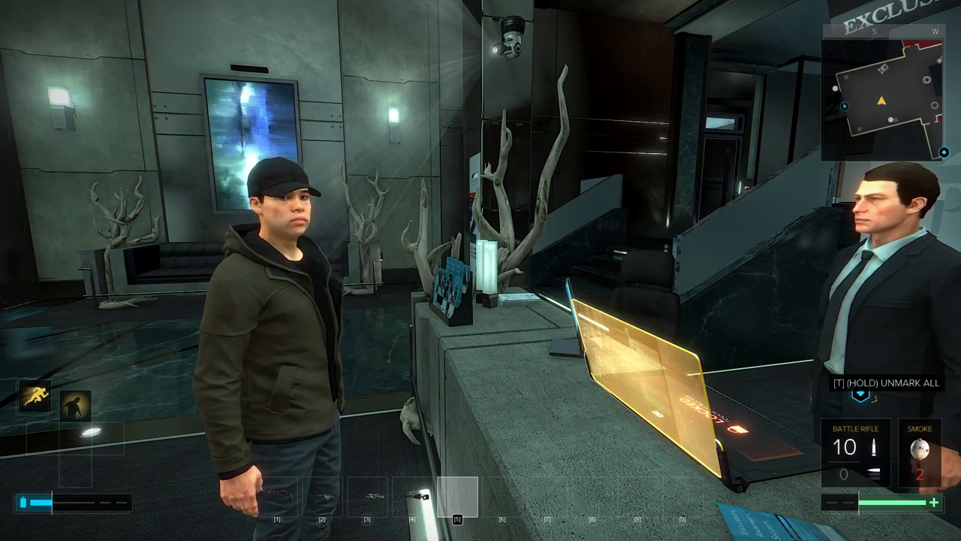
pyautogui.moveTo(481, 271)
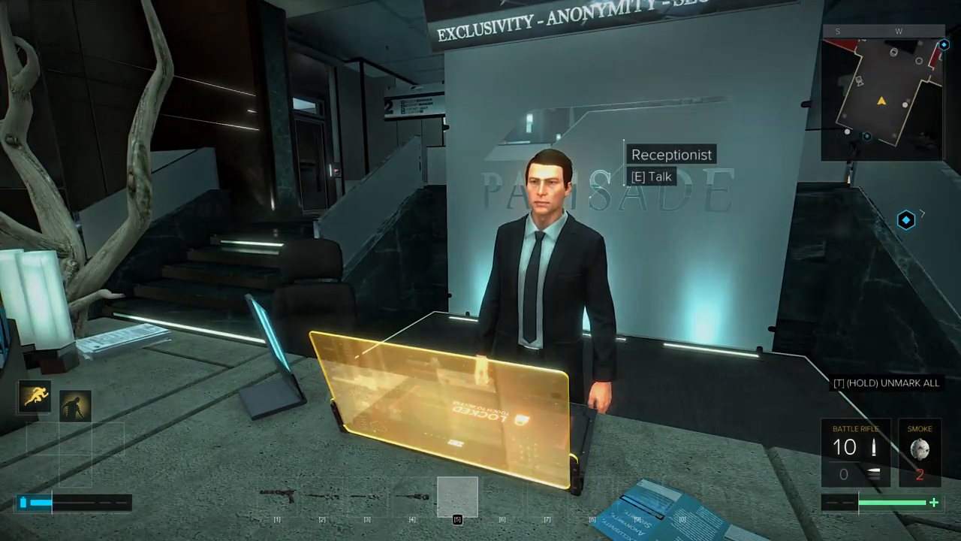
pyautogui.press('e')
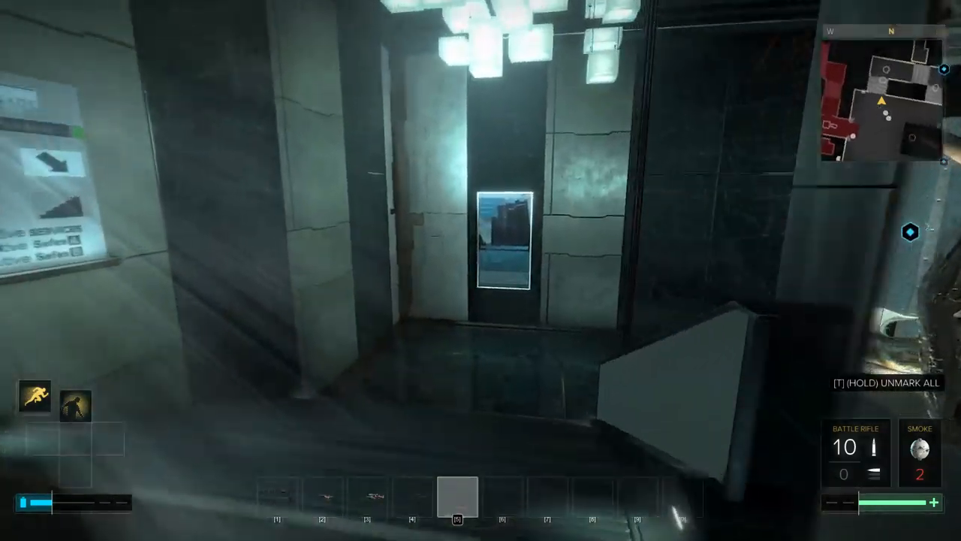
pyautogui.moveTo(480, 270)
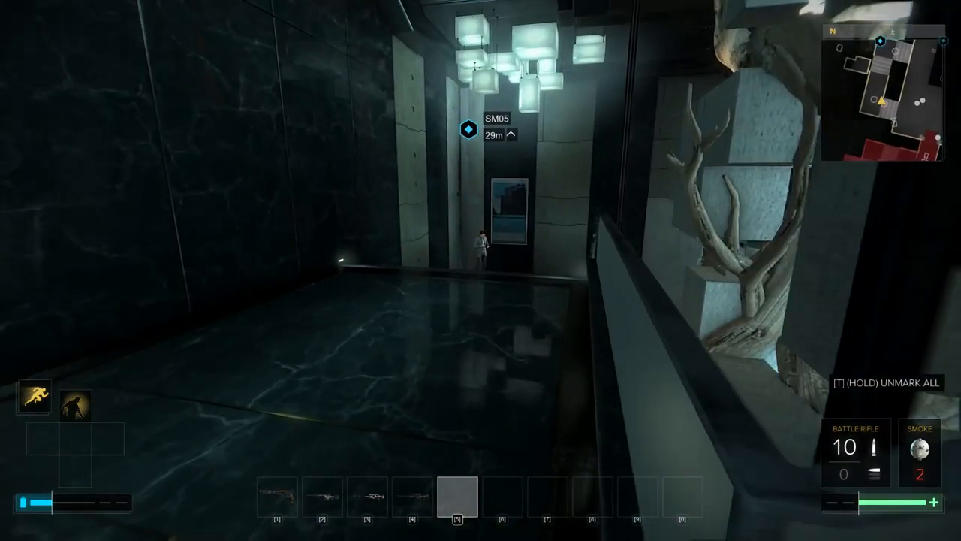
pyautogui.moveTo(481, 271)
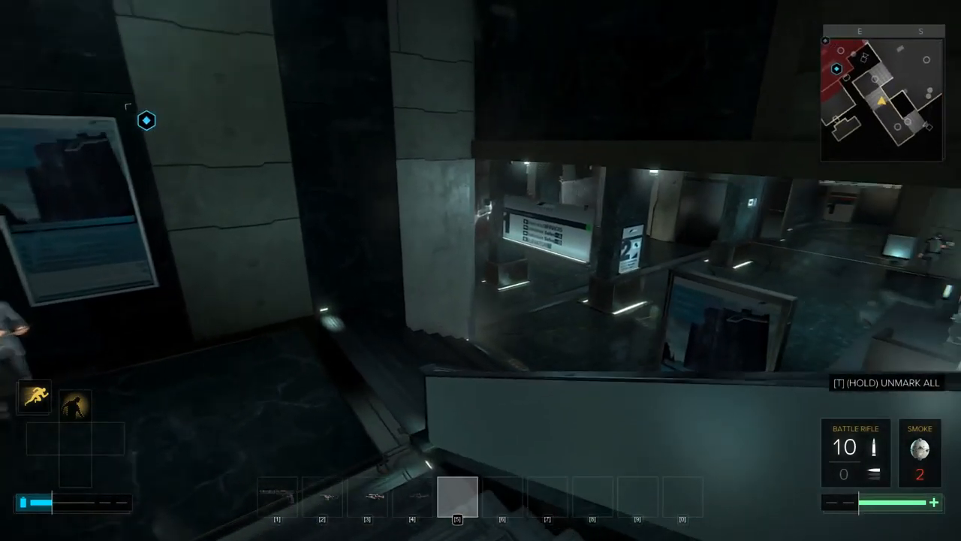
pyautogui.moveTo(481, 270)
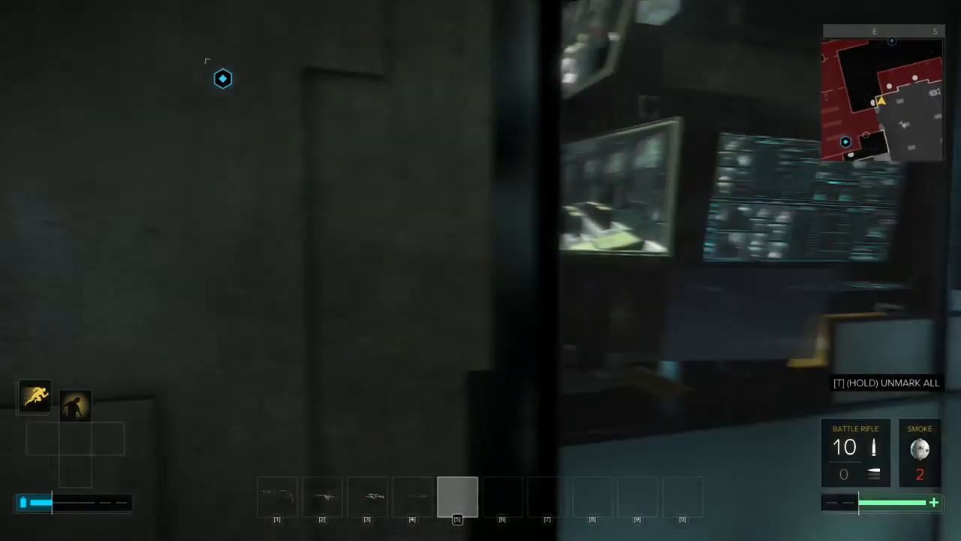
pyautogui.moveTo(481, 271)
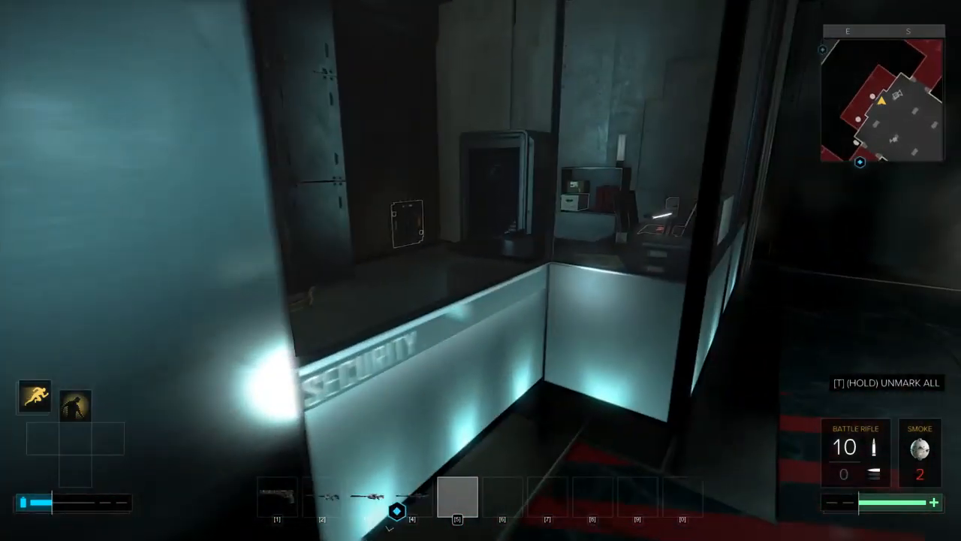
pyautogui.moveTo(480, 270)
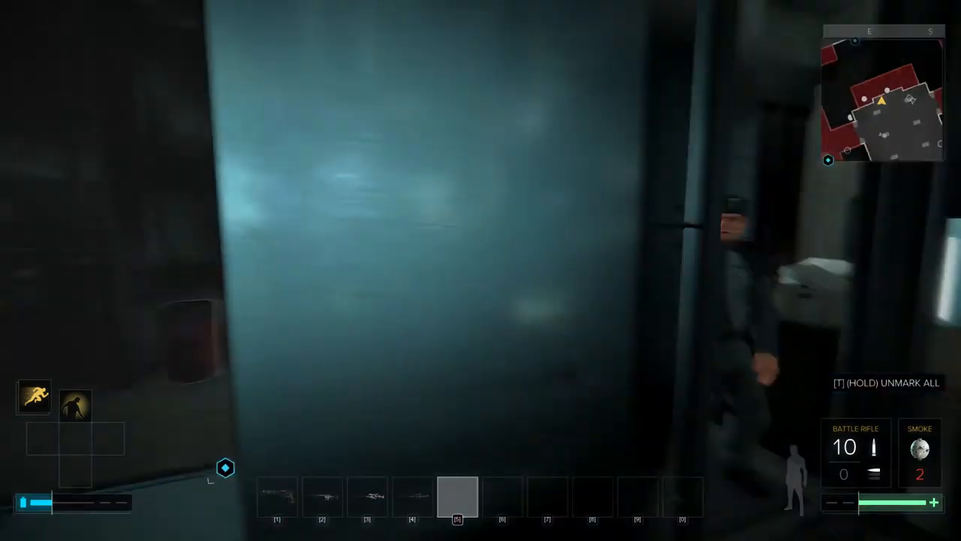
pyautogui.moveTo(481, 270)
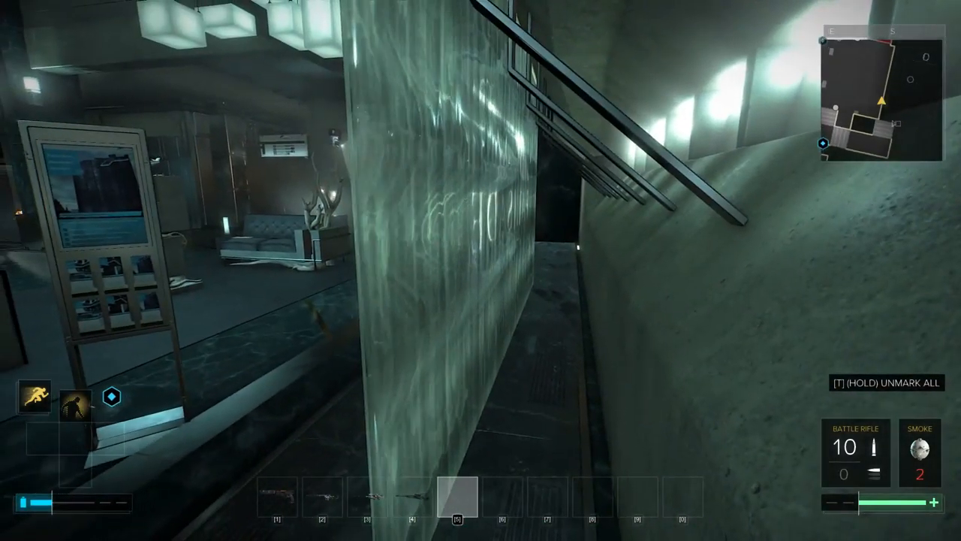
pyautogui.moveTo(481, 271)
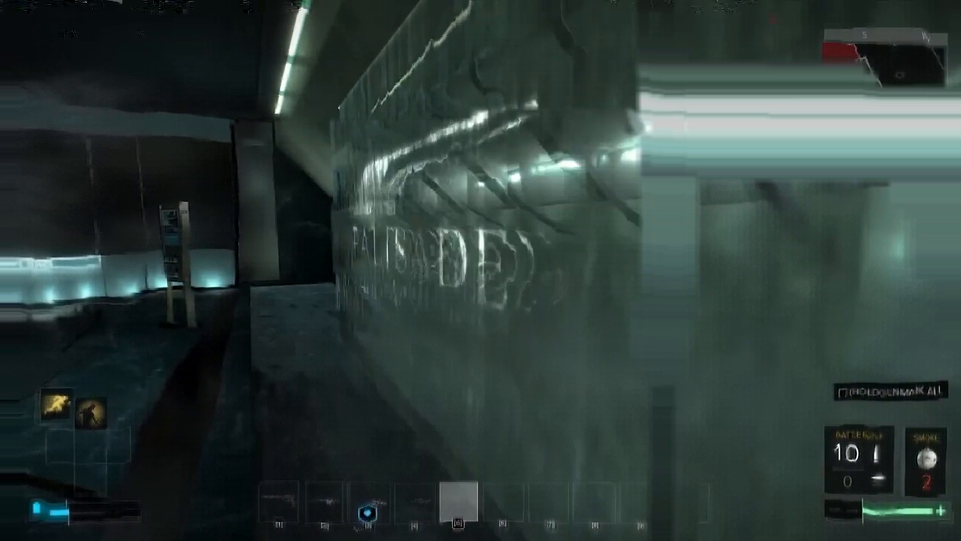
pyautogui.moveTo(481, 271)
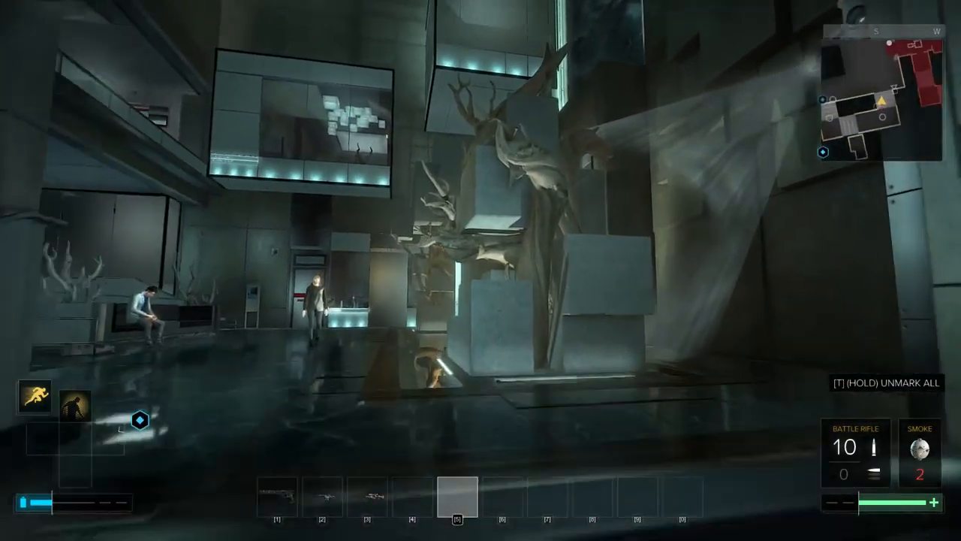
pyautogui.moveTo(481, 271)
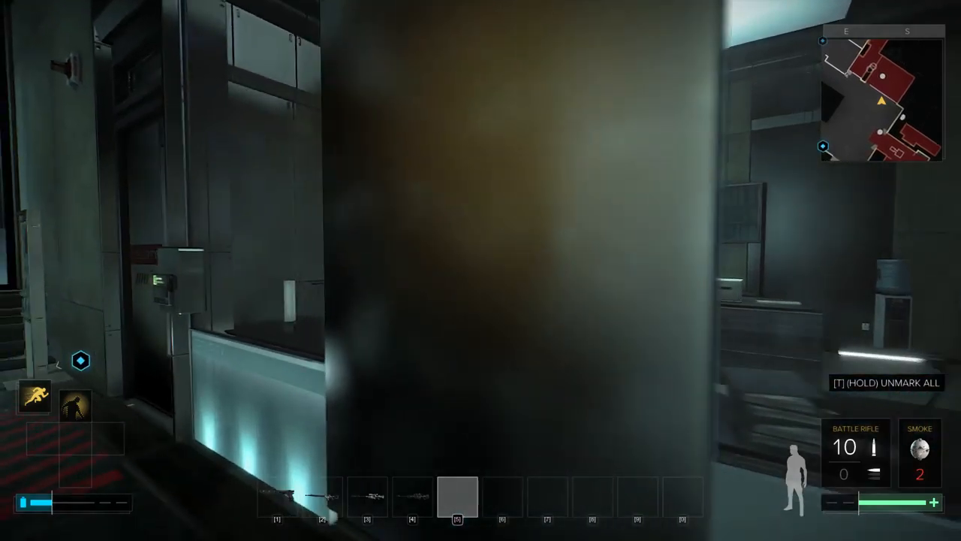
pyautogui.moveTo(481, 270)
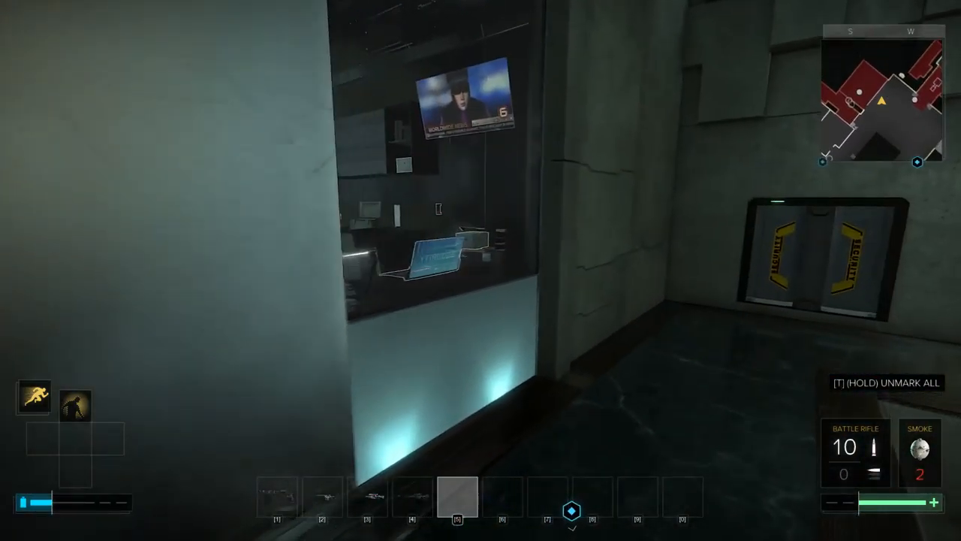
pyautogui.moveTo(481, 270)
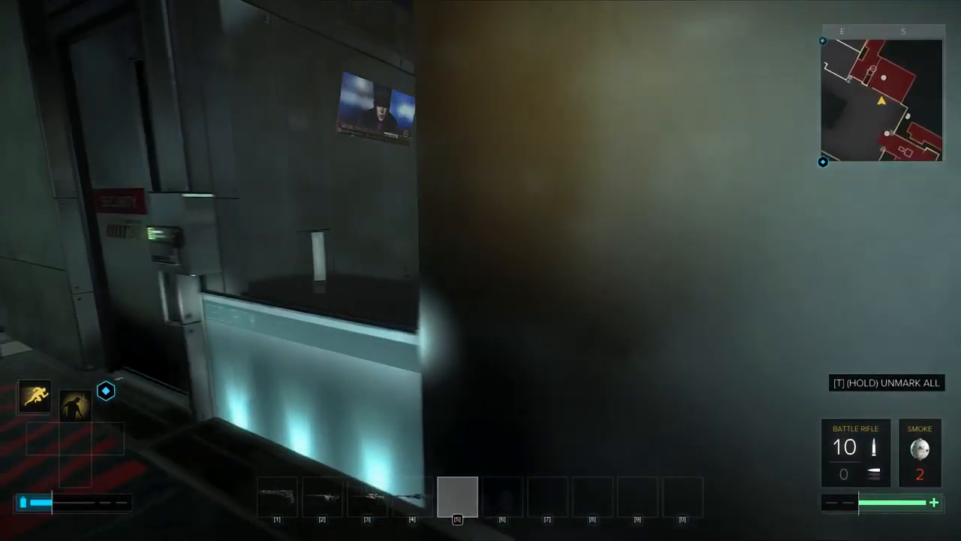
pyautogui.moveTo(481, 270)
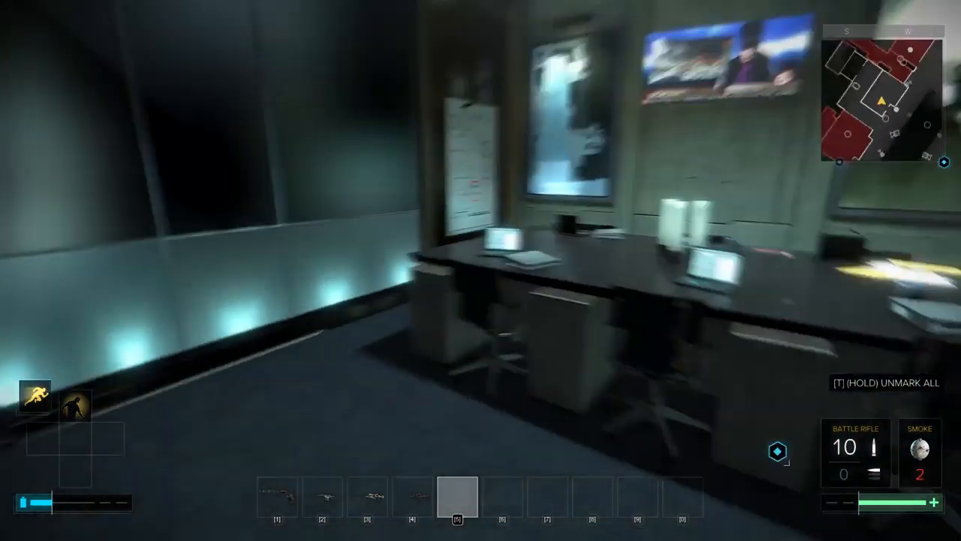
pyautogui.moveTo(481, 271)
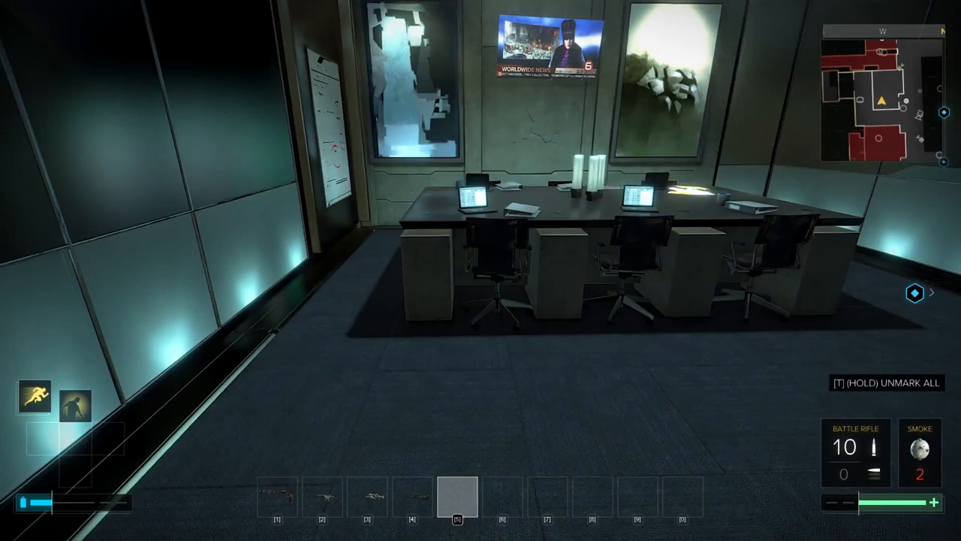
pyautogui.moveTo(480, 271)
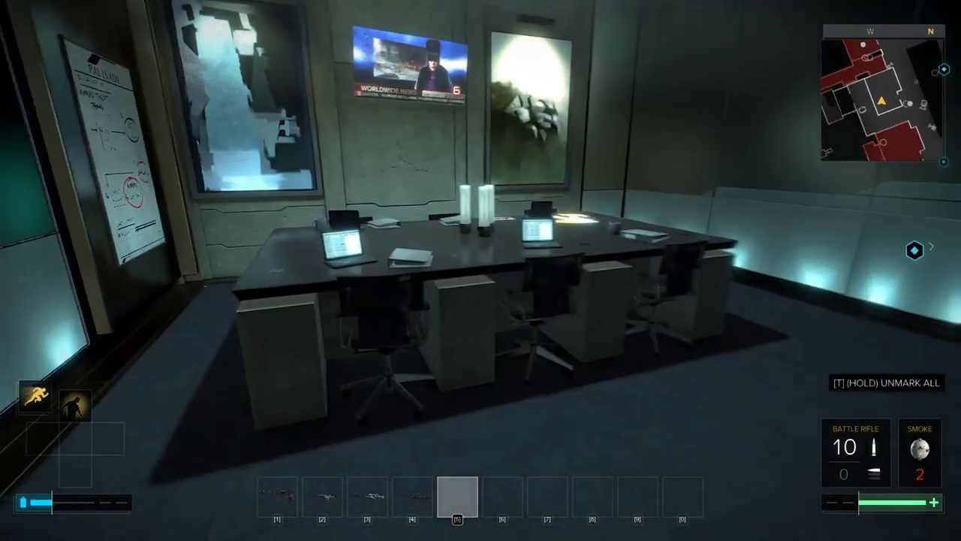
pyautogui.moveTo(481, 271)
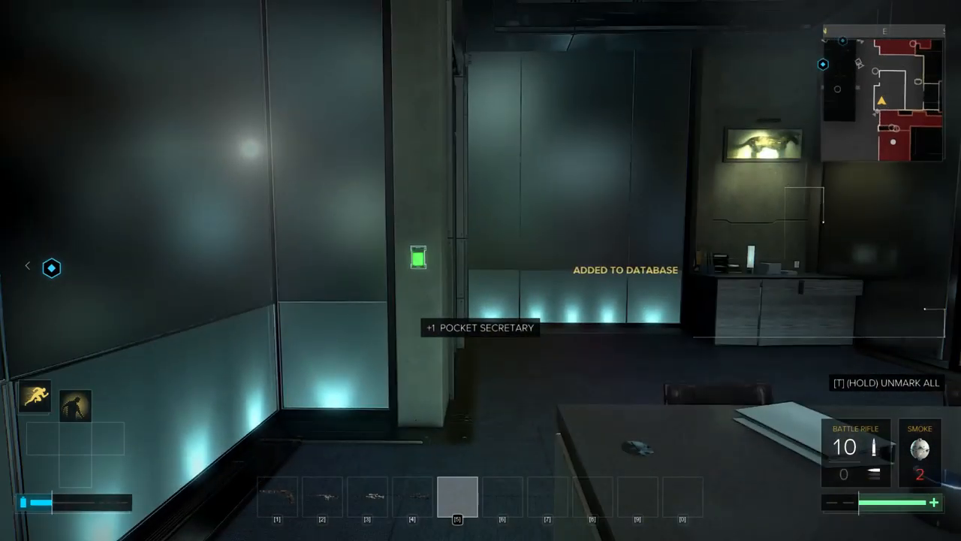
# Read the Client files pocket secretary message noting office code 0831.
pyautogui.click(418, 259)
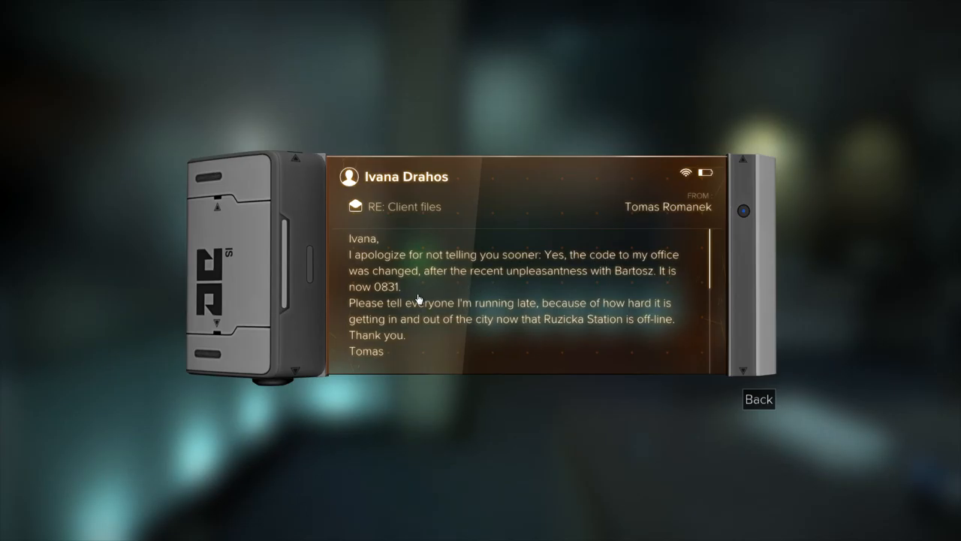
pyautogui.moveTo(462, 330)
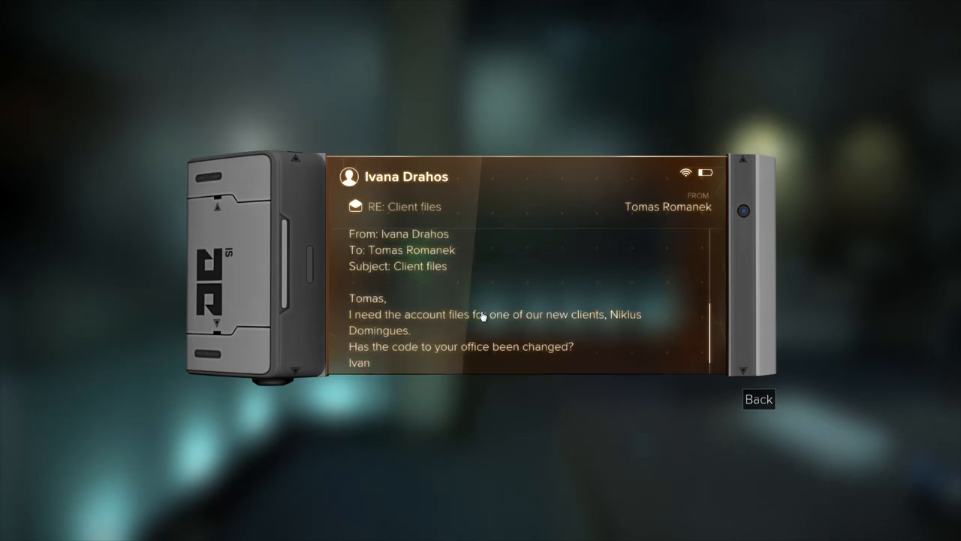
pyautogui.click(759, 399)
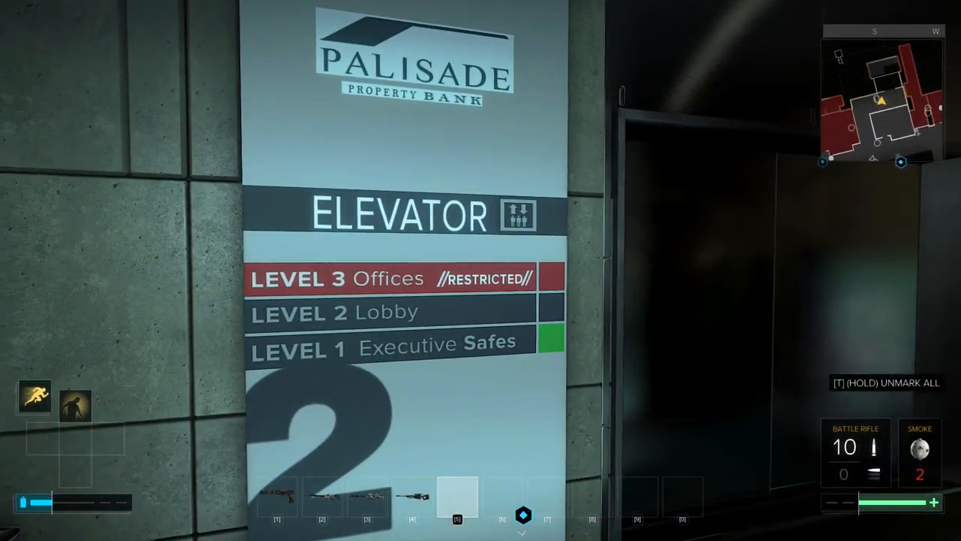
pyautogui.moveTo(481, 270)
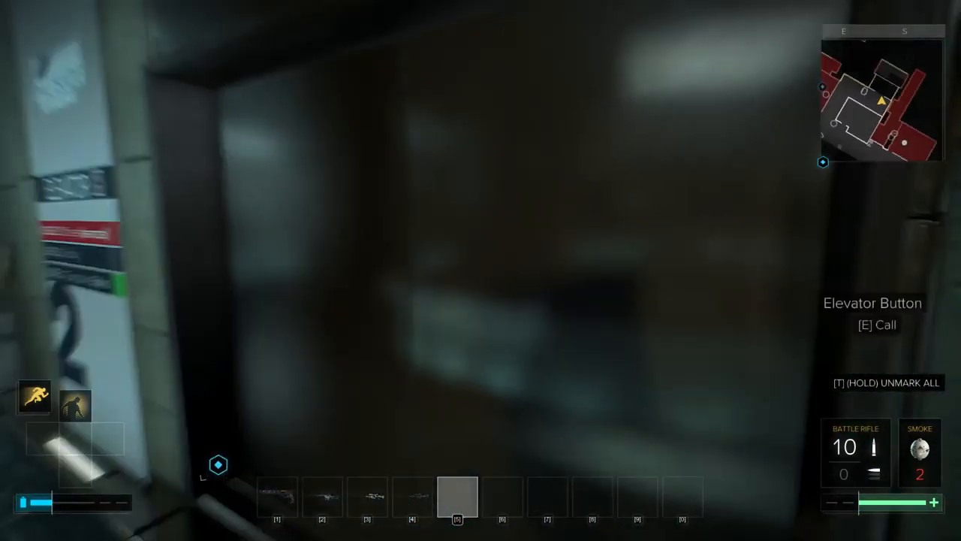
pyautogui.moveTo(481, 270)
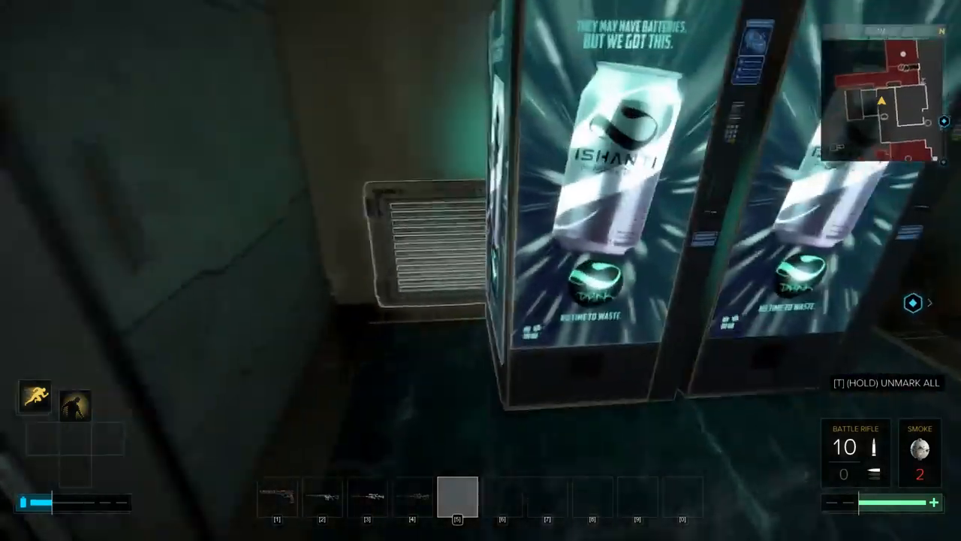
pyautogui.moveTo(481, 270)
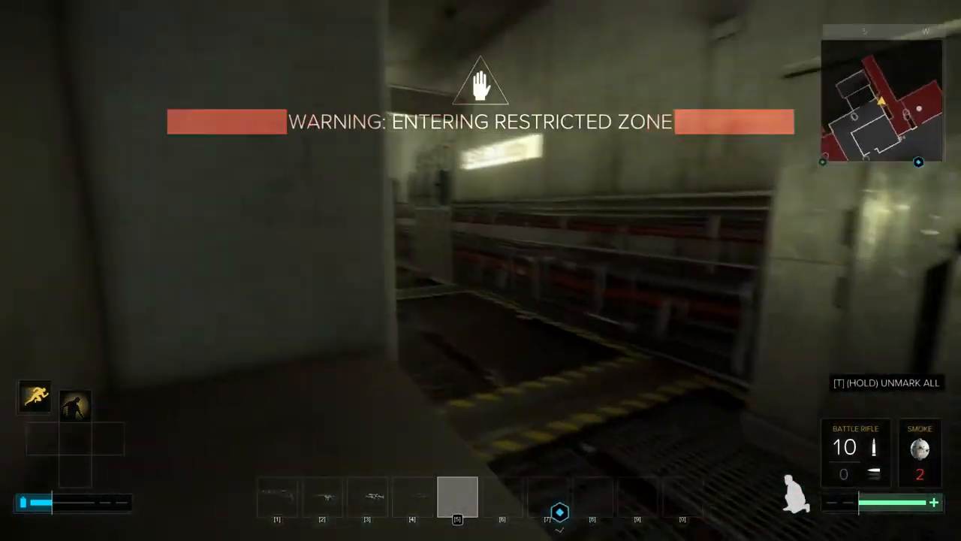
pyautogui.moveTo(481, 270)
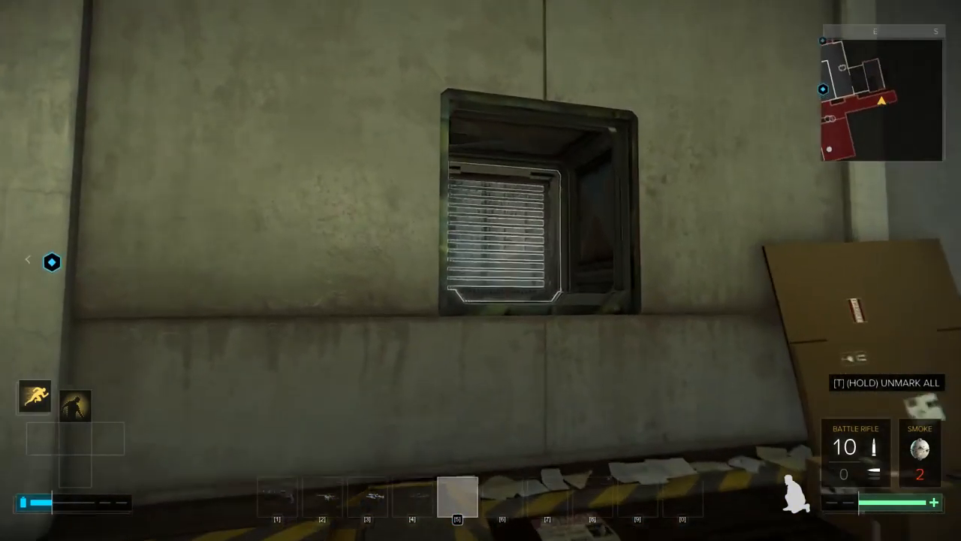
pyautogui.moveTo(481, 270)
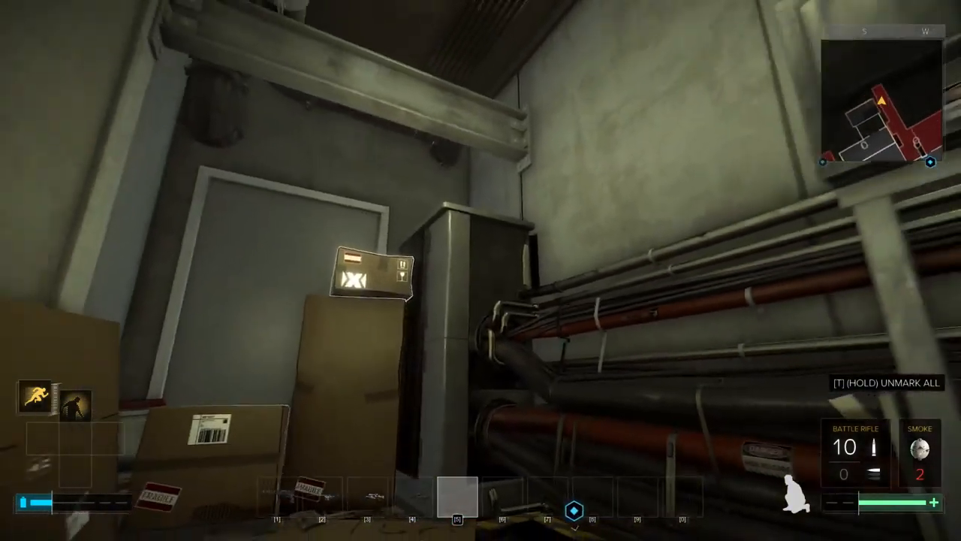
pyautogui.moveTo(481, 270)
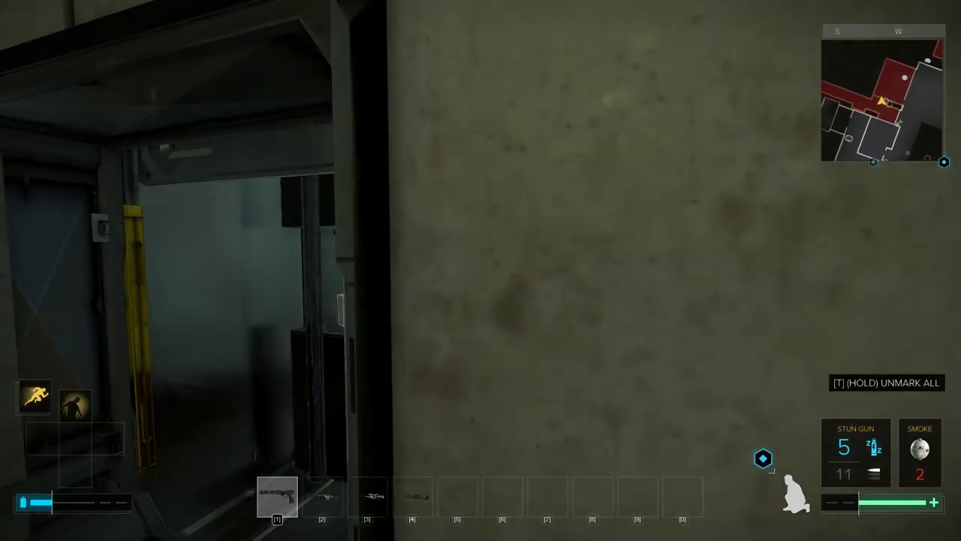
pyautogui.moveTo(480, 271)
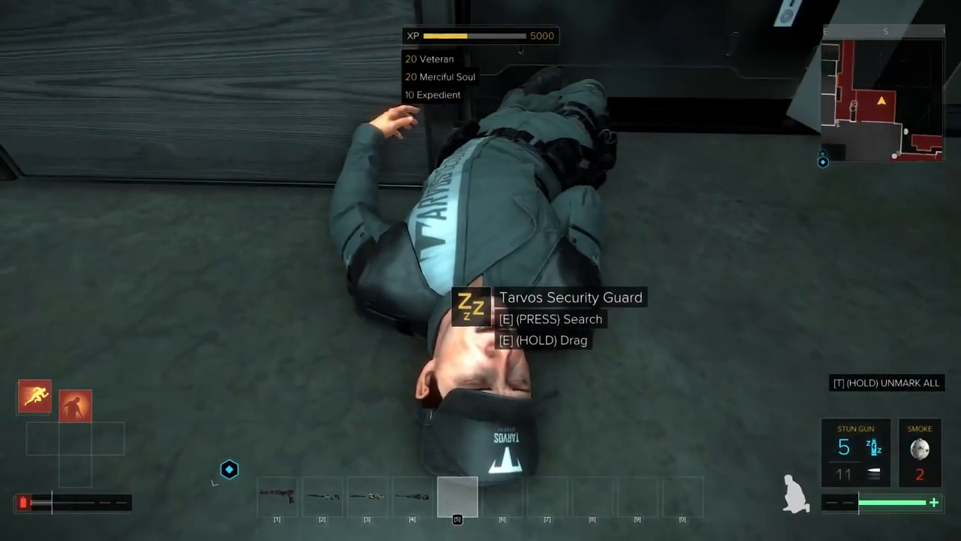
# Search the guard for the code klmvp9951, then search the desk drawer.
pyautogui.press('e')
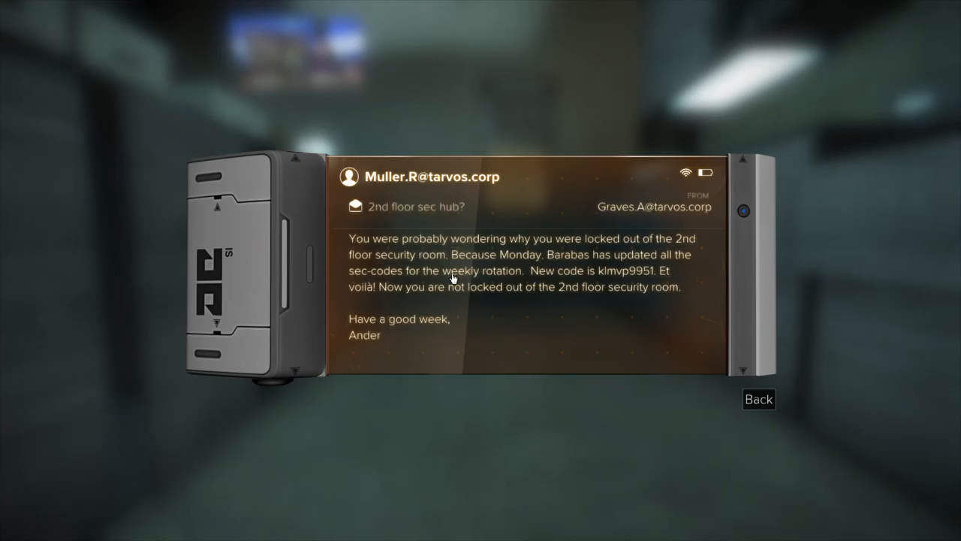
pyautogui.moveTo(516, 306)
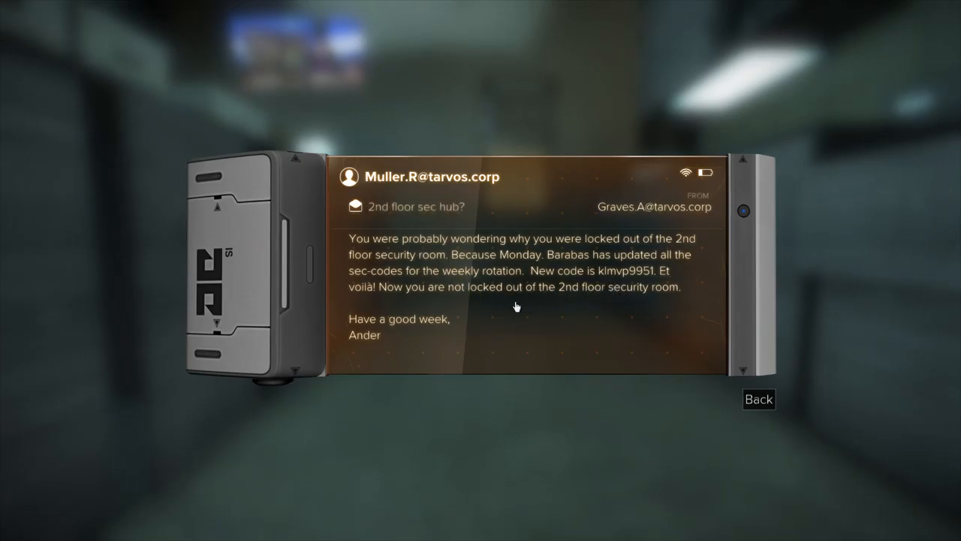
pyautogui.click(759, 400)
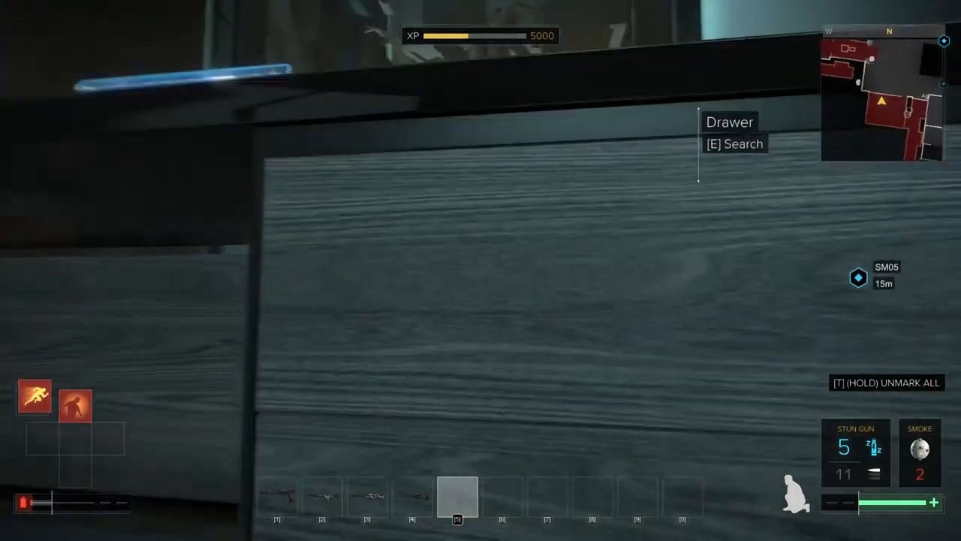
pyautogui.press('e')
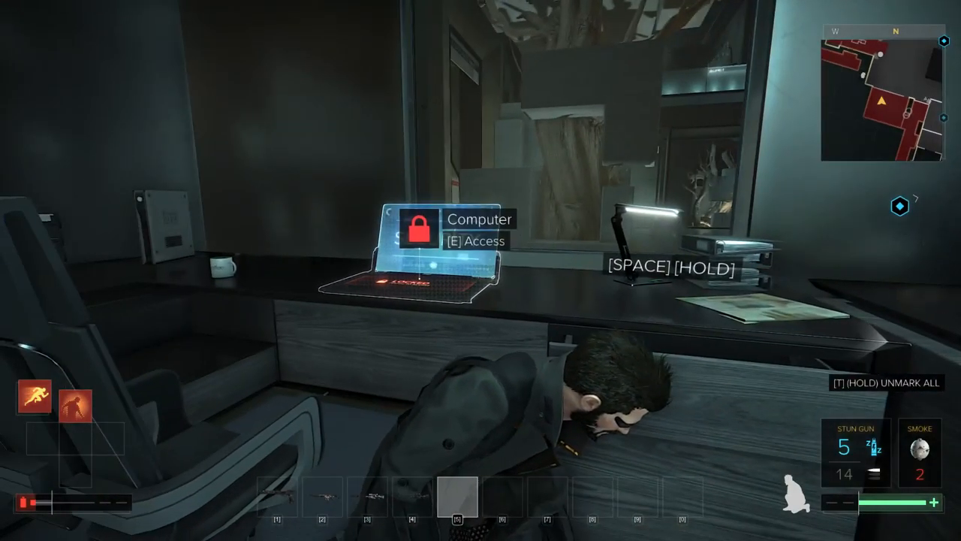
# Unlock the Tarvos security computer by entering the found password.
pyautogui.press('e')
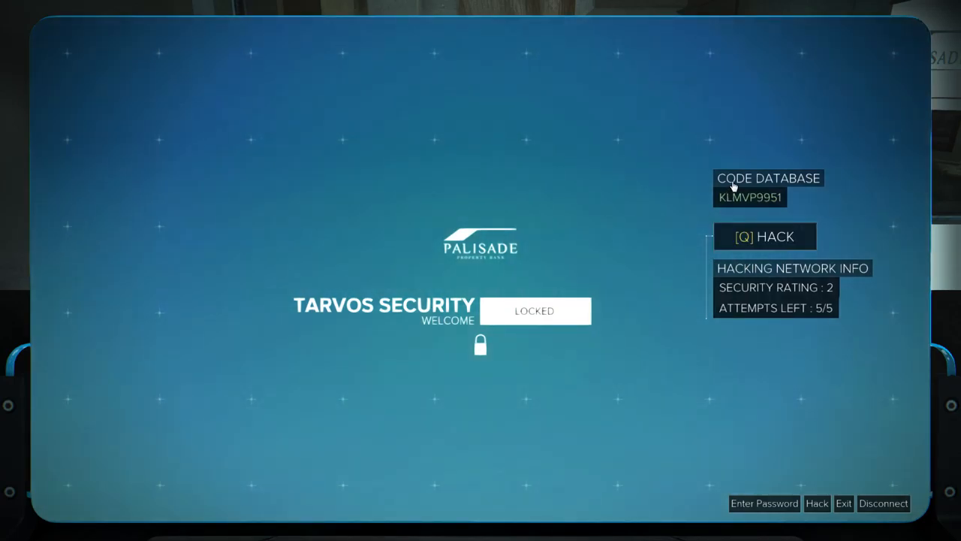
pyautogui.click(763, 503)
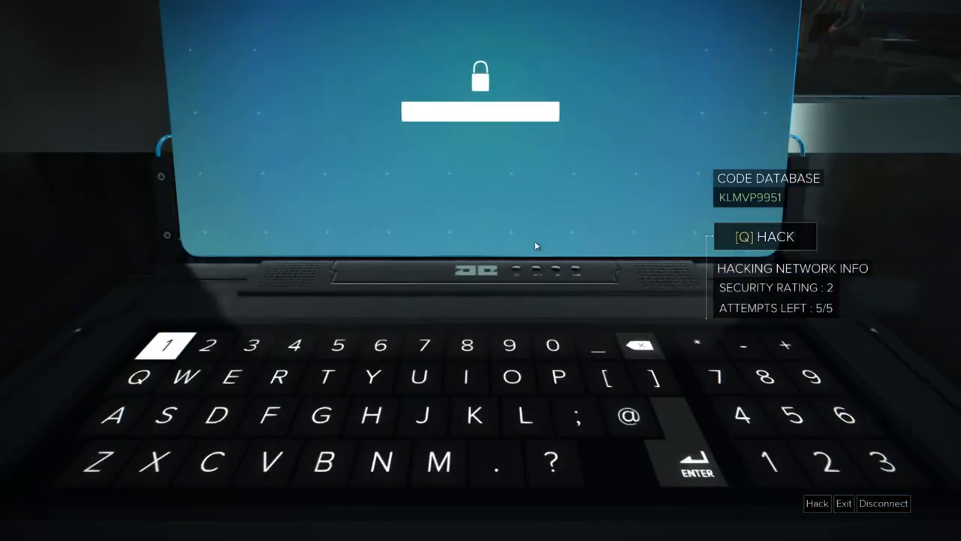
pyautogui.click(523, 415)
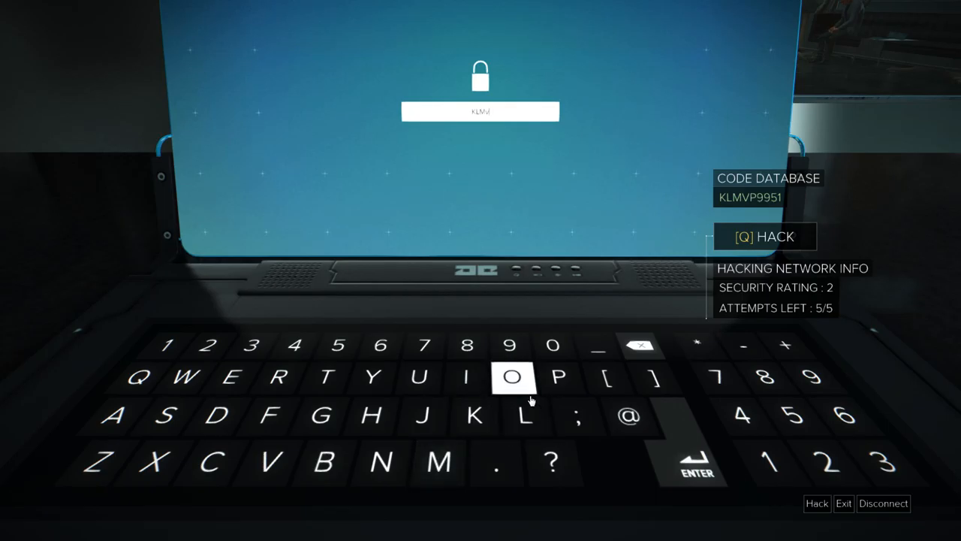
pyautogui.click(558, 376)
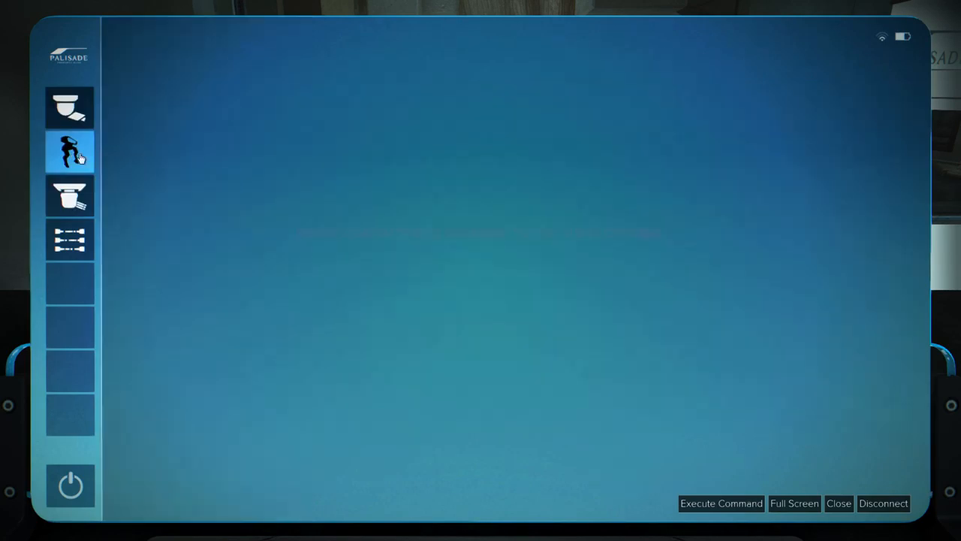
# Turn off Camera 1's laser grid under Misc. Devices.
pyautogui.click(70, 239)
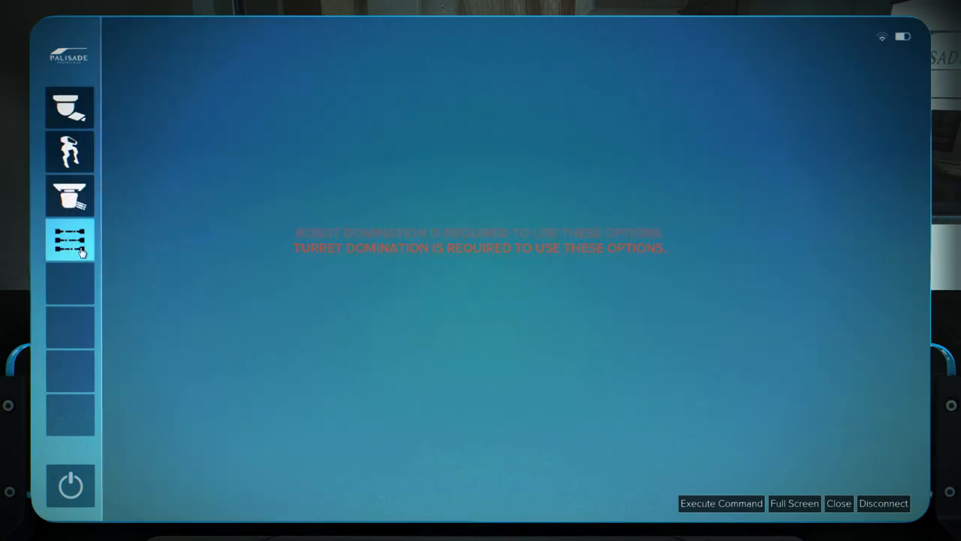
pyautogui.click(69, 240)
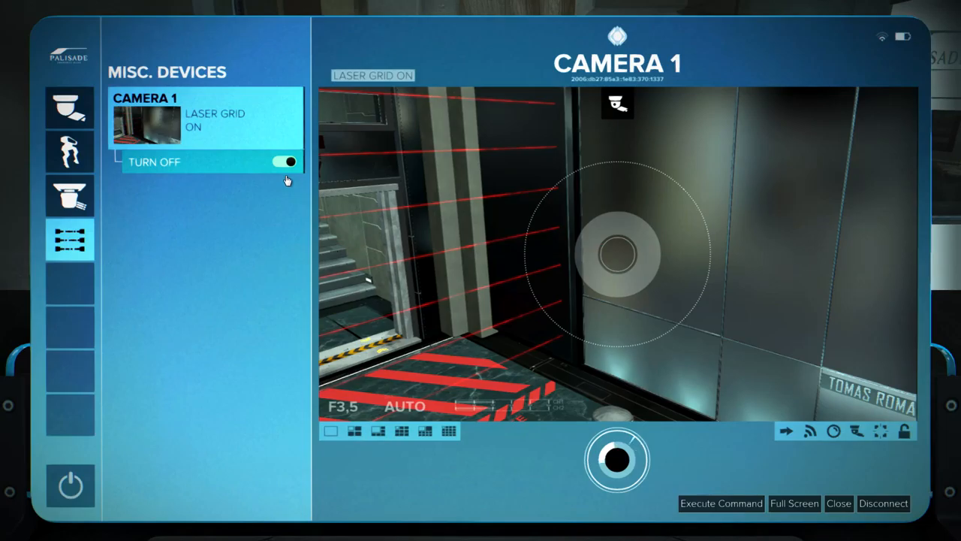
pyautogui.click(287, 162)
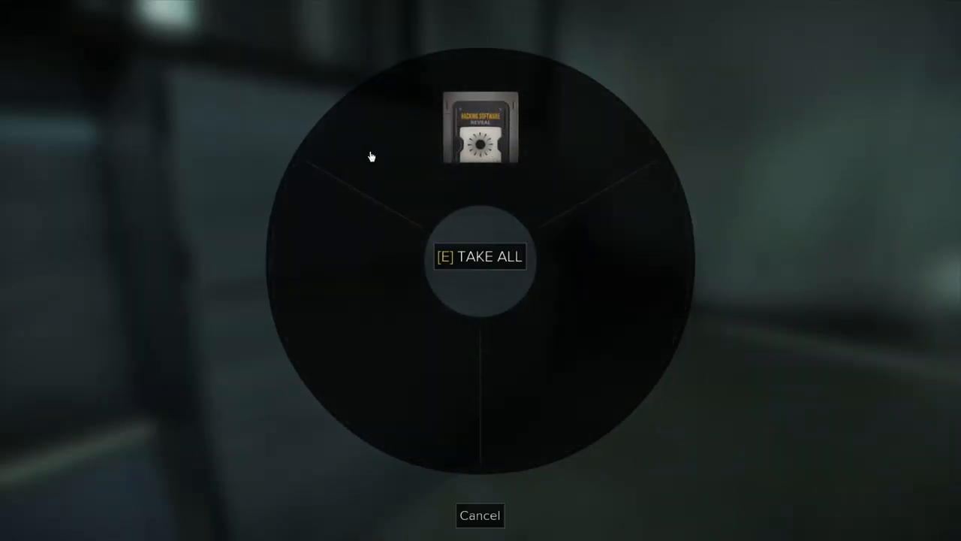
# Take all the hacking software loot from the container.
pyautogui.press('e')
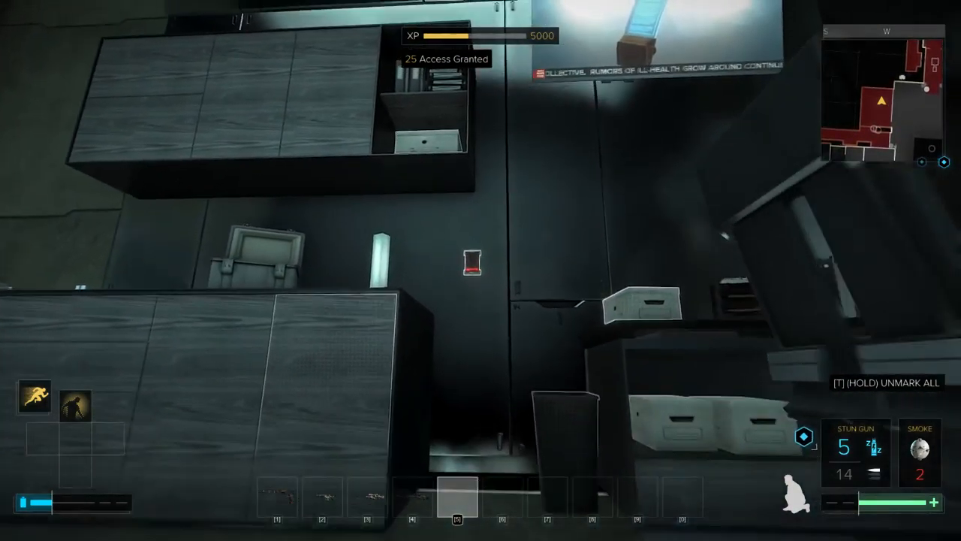
pyautogui.moveTo(481, 270)
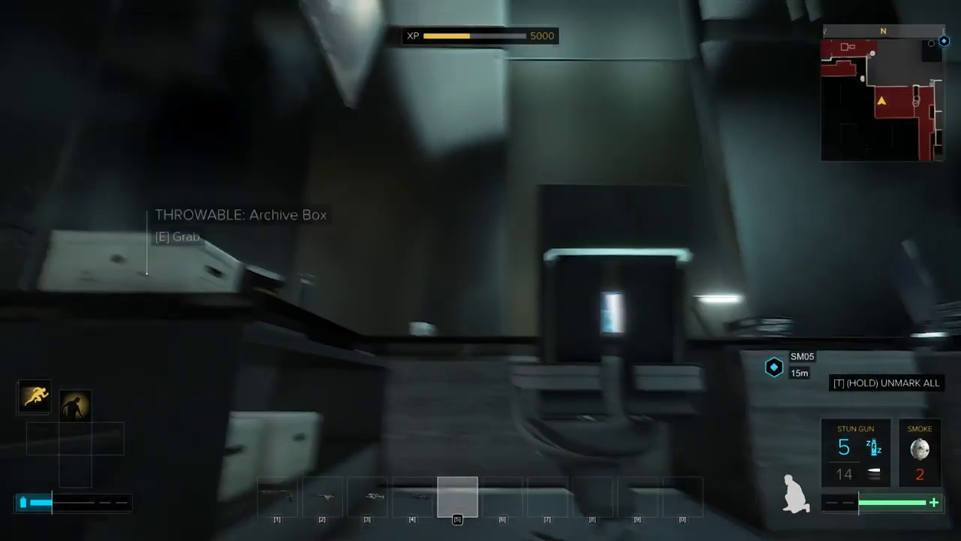